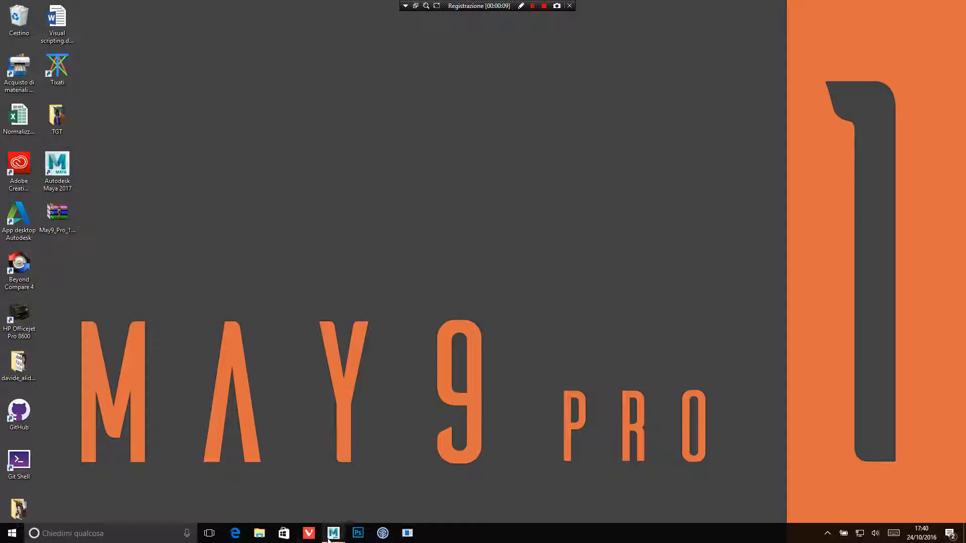
Step: Bring up the Maya 2017 window from the Windows taskbar
left_click(333, 533)
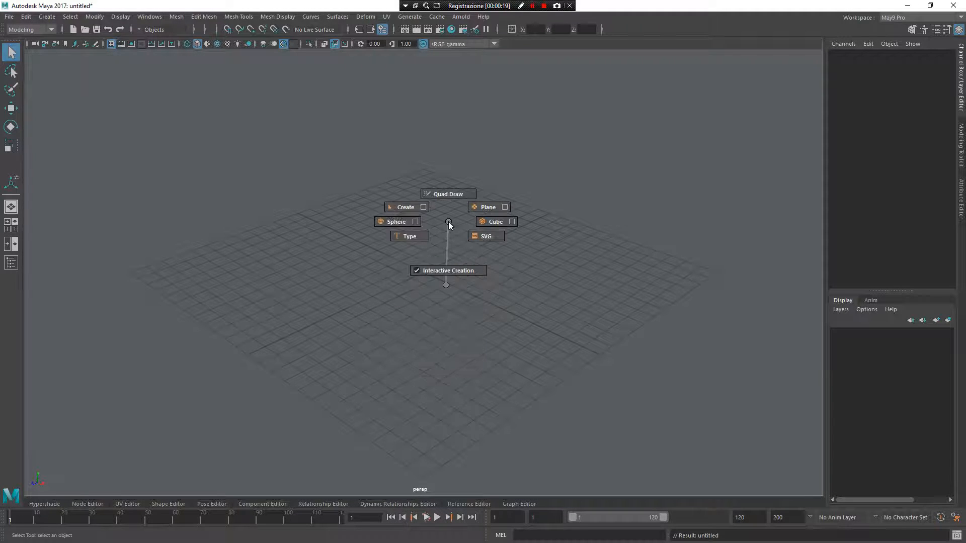
Step: Create a polygon cube and scale a second cube into a long thin bar through it
left_click(491, 221)
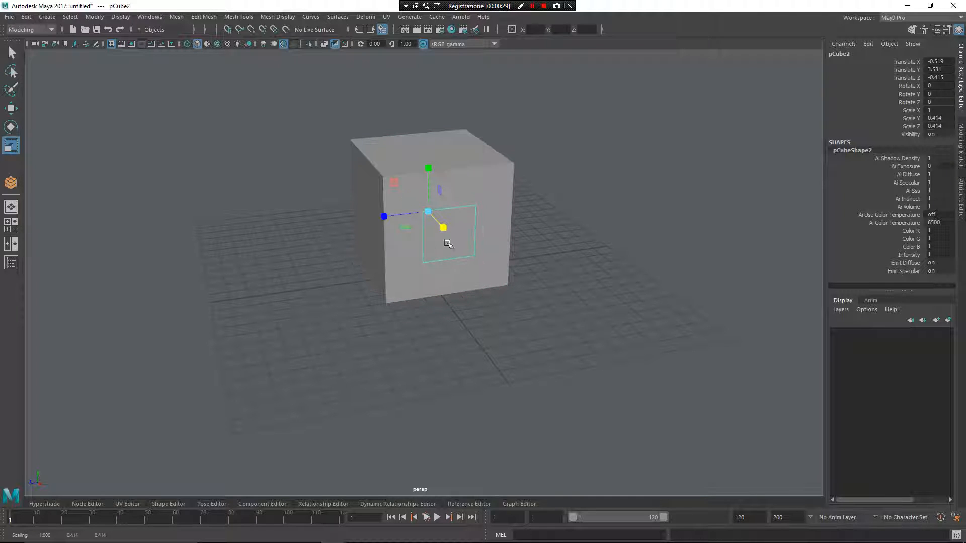
left_click_drag(444, 228, 461, 220)
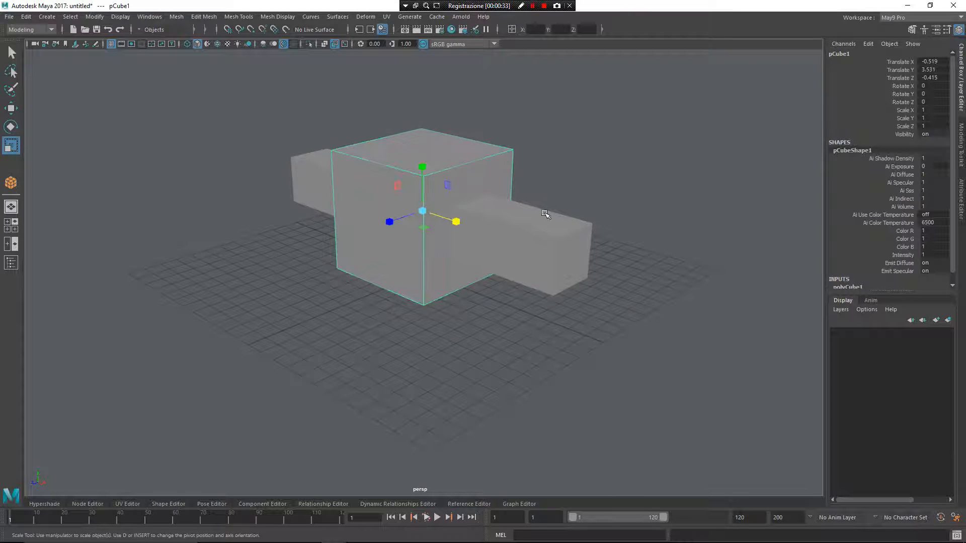
Step: Subtract the bar from the cube with Booleans > Difference, cutting a square tunnel
right_click(528, 210)
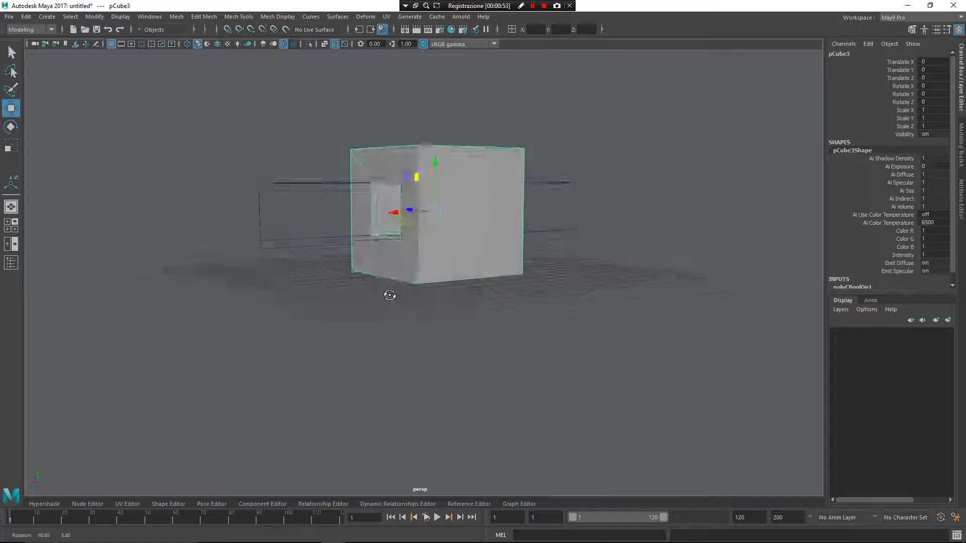
left_click_drag(390, 296, 461, 222)
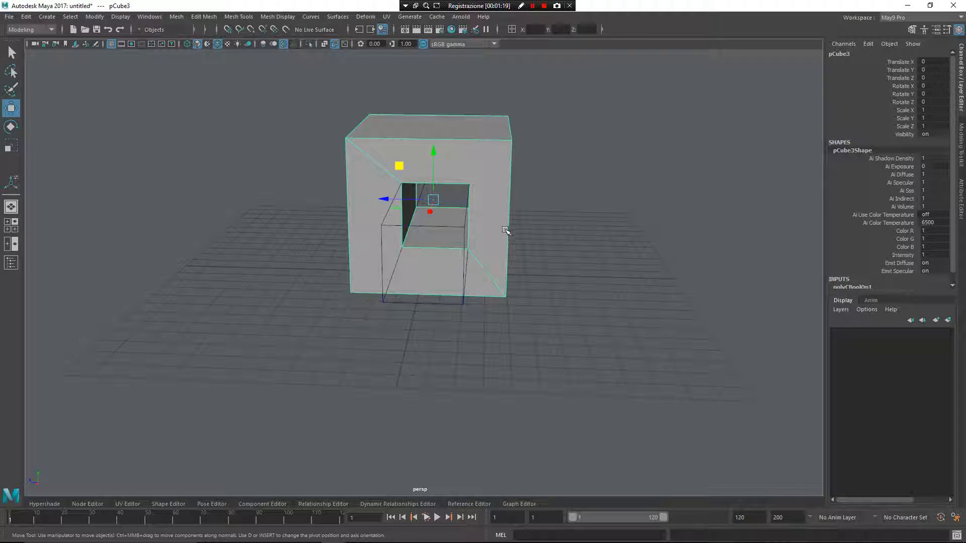
Step: Select the hidden cutter box (transform1) and move it to centre the hole in the cube's face
right_click(492, 203)
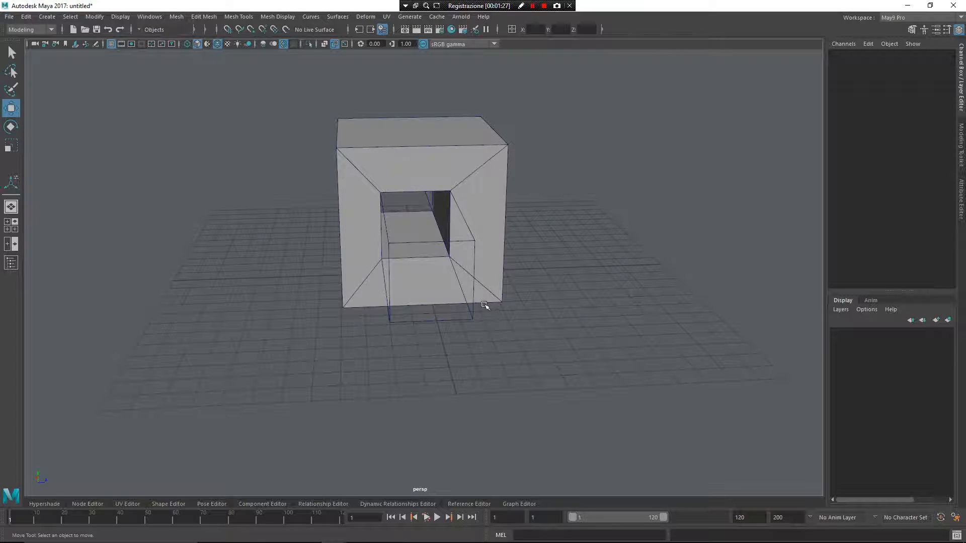
left_click_drag(487, 305, 339, 227)
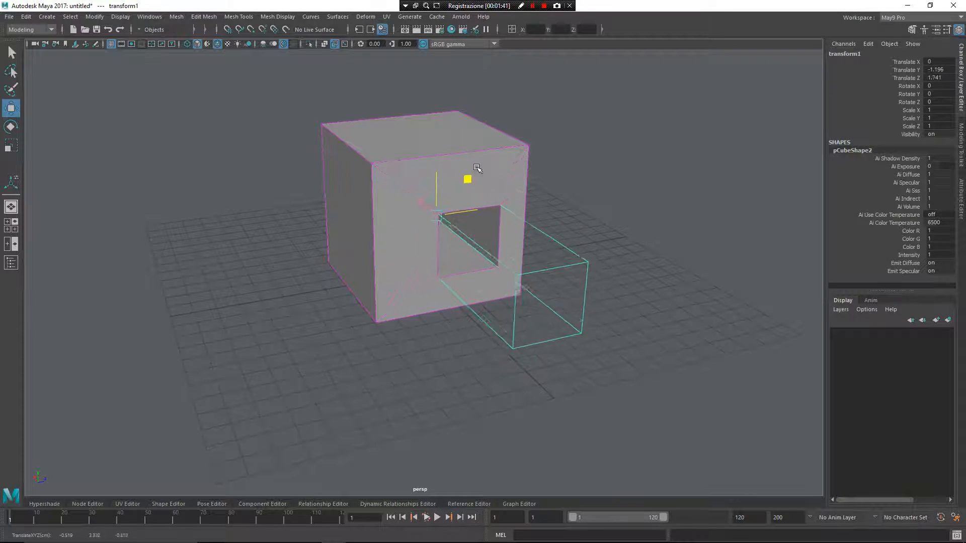
left_click_drag(467, 179, 463, 171)
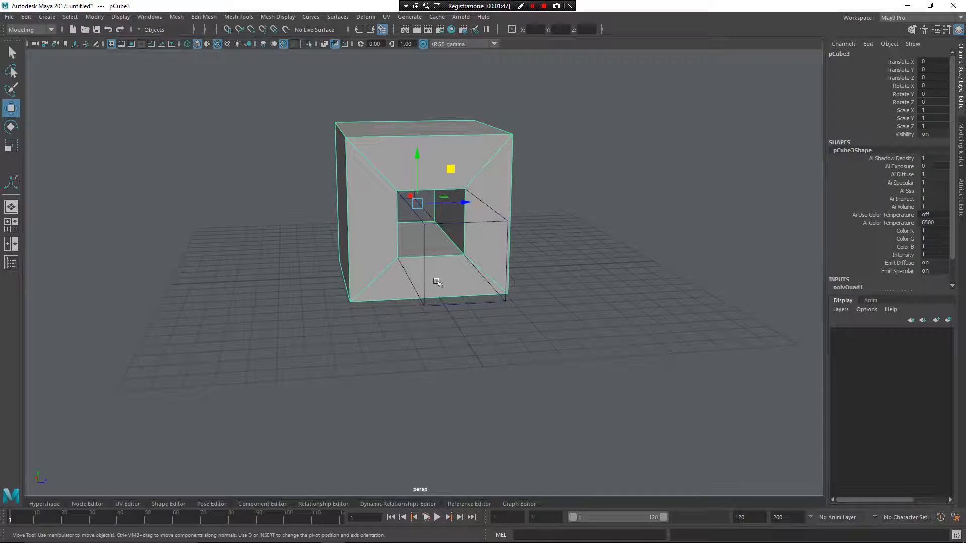
Step: Select the holed cube pCube3 and move it toward the camera (Translate Z 12.505)
left_click_drag(437, 282, 565, 298)
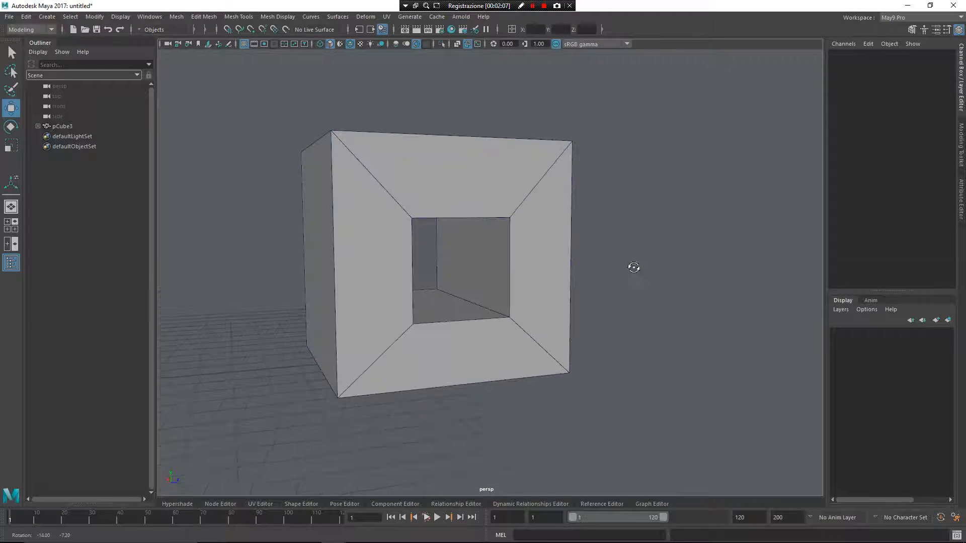
left_click(432, 246)
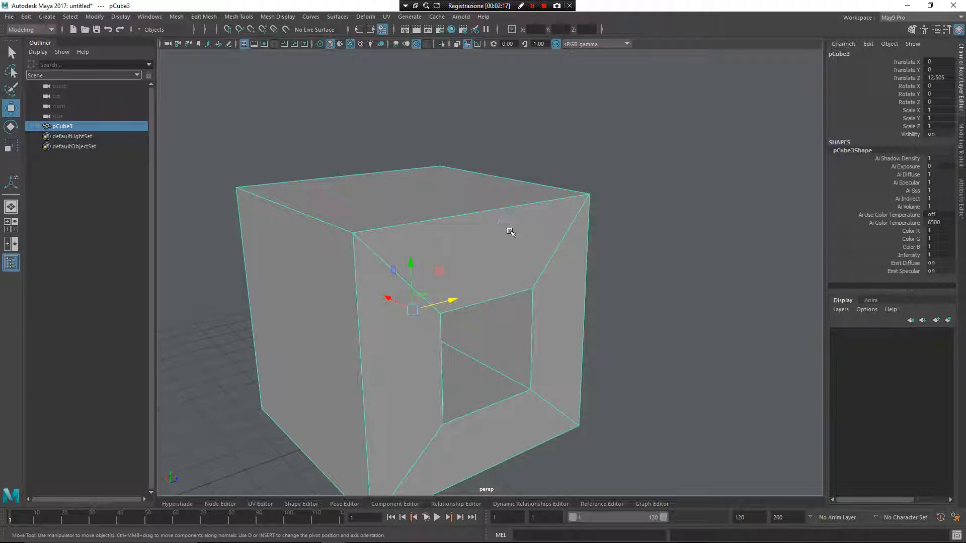
Step: Switch the holed cube to edge mode and pick a single outer edge
left_click_drag(511, 231, 468, 184)
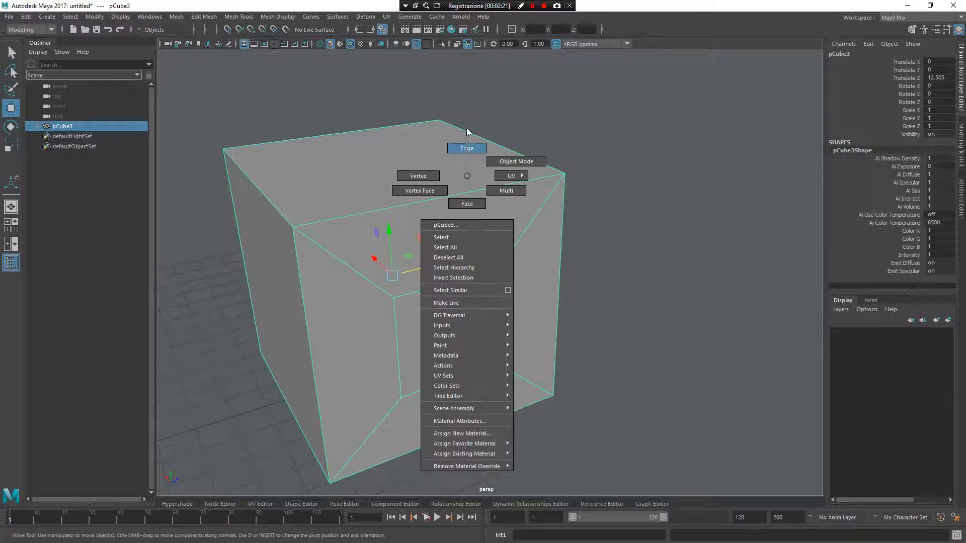
left_click(466, 148)
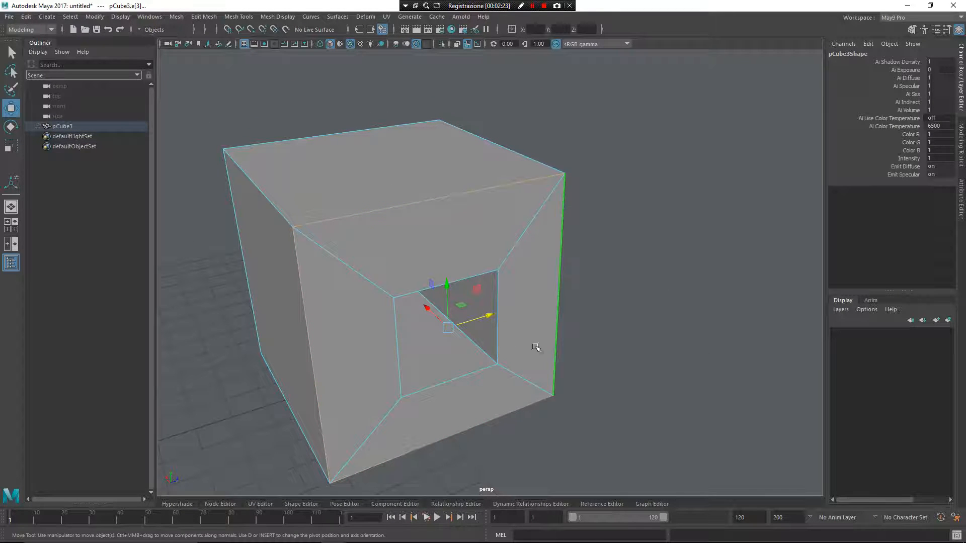
right_click(551, 332)
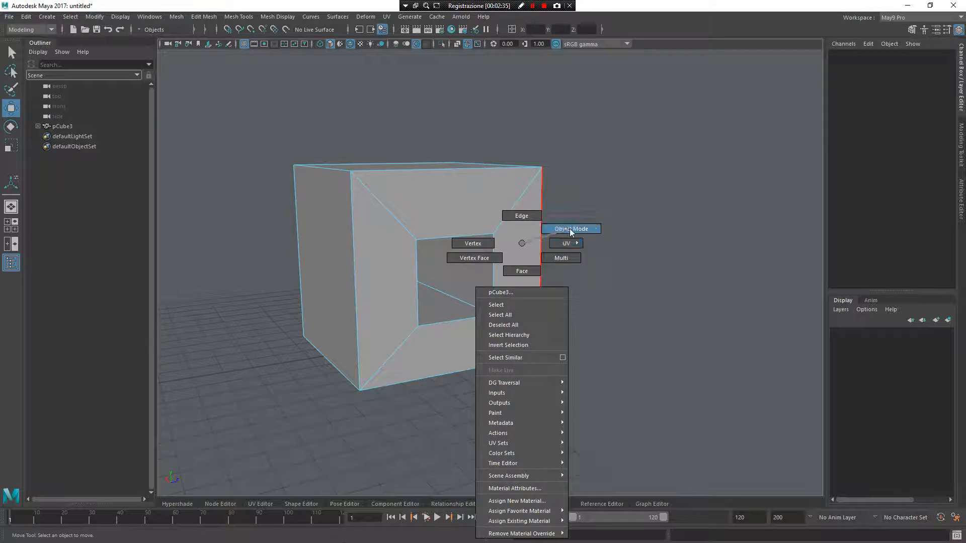
Step: Return to object mode so the whole holed cube is selected for edge selection by right angle
left_click(570, 229)
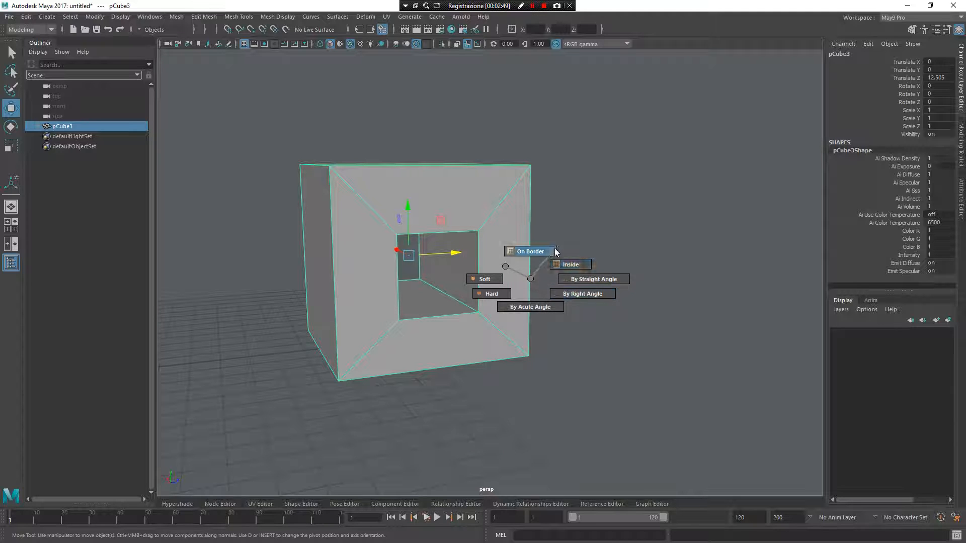
mouse_move(570, 264)
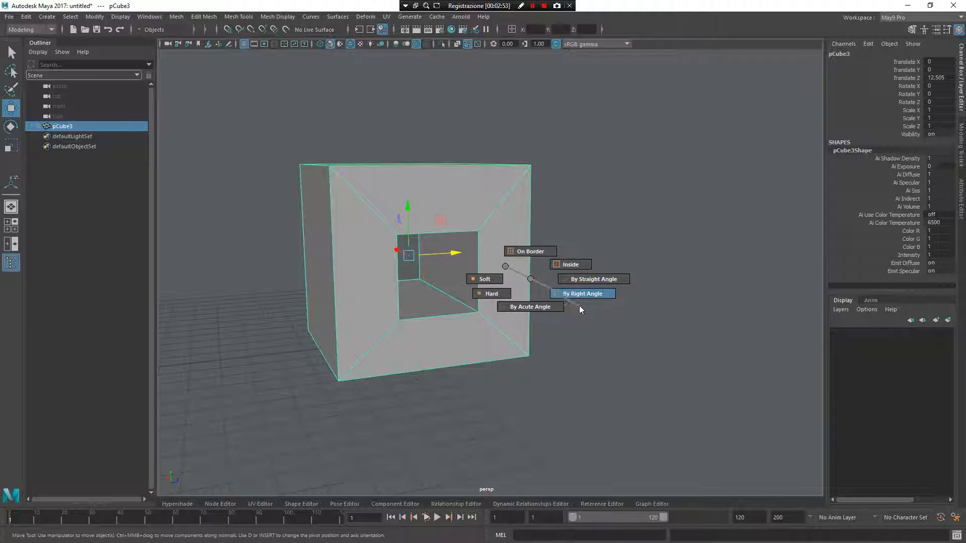
mouse_move(600, 311)
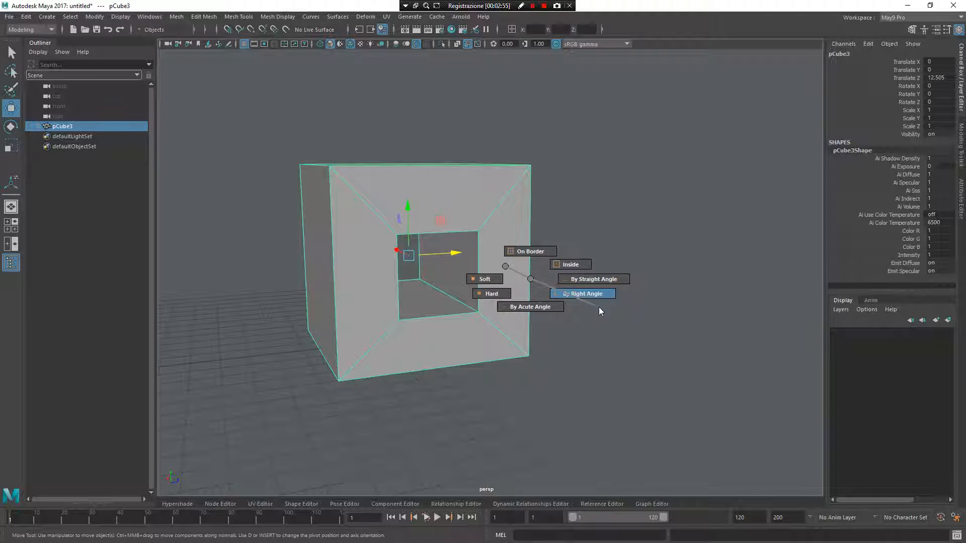
mouse_move(589, 306)
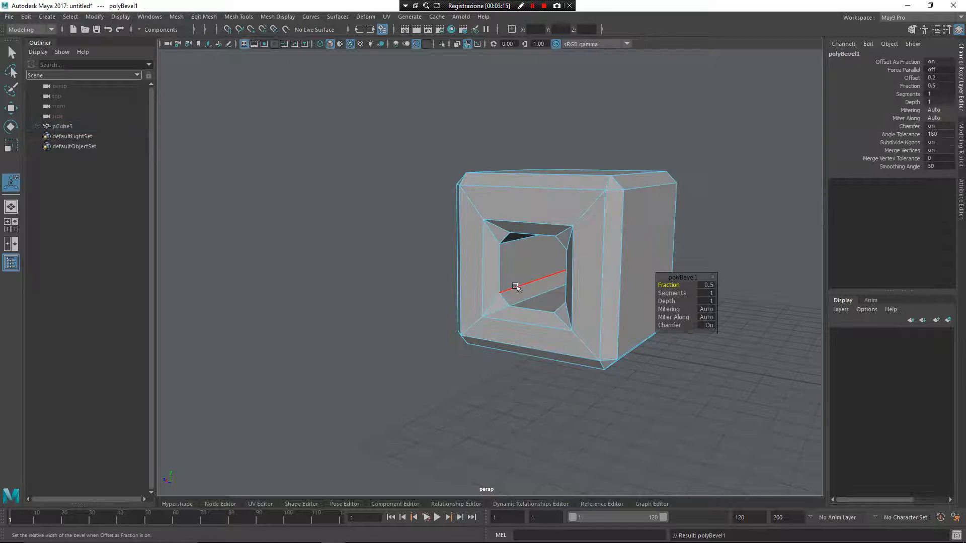
Step: Adjust the trial bevel width before undoing it, leaving the holed cube sharp-edged
left_click_drag(516, 287, 643, 282)
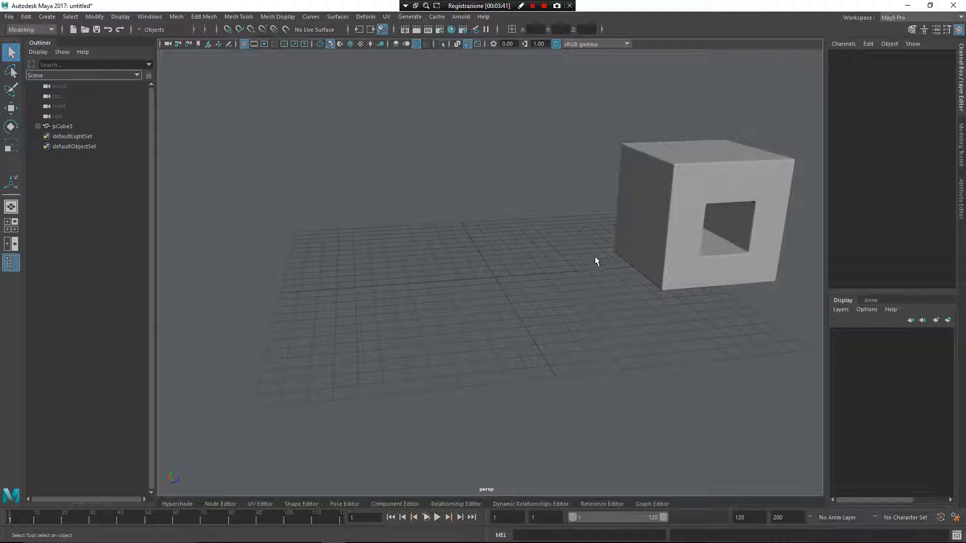
Step: Add a wedge block pCube4 beside the cube and select its edges by straight angle
left_click_drag(596, 261, 434, 326)
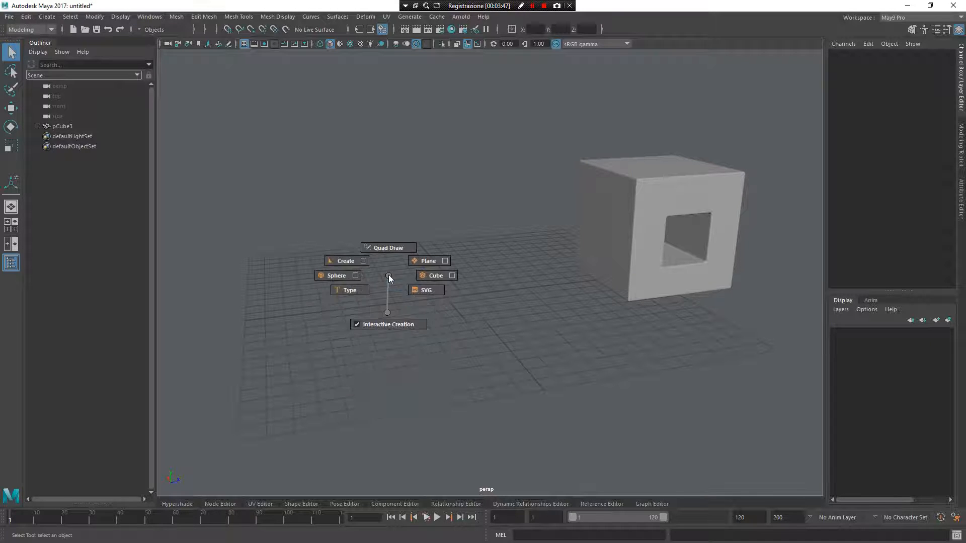
left_click(434, 275)
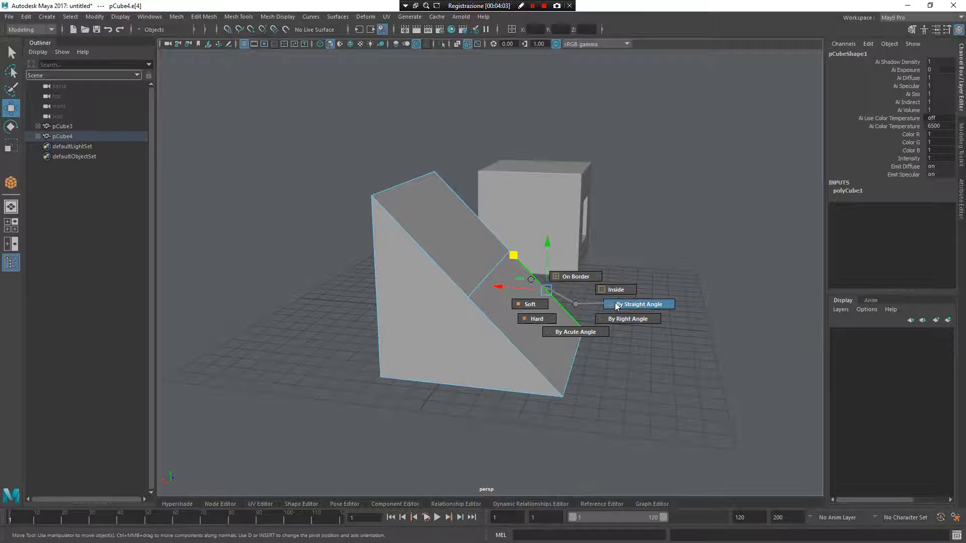
left_click(638, 304)
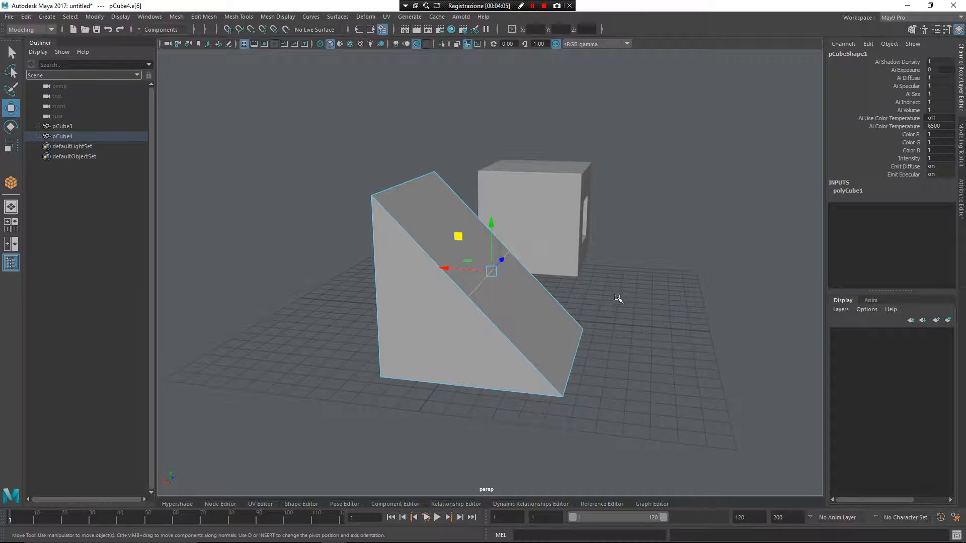
left_click_drag(618, 299, 456, 319)
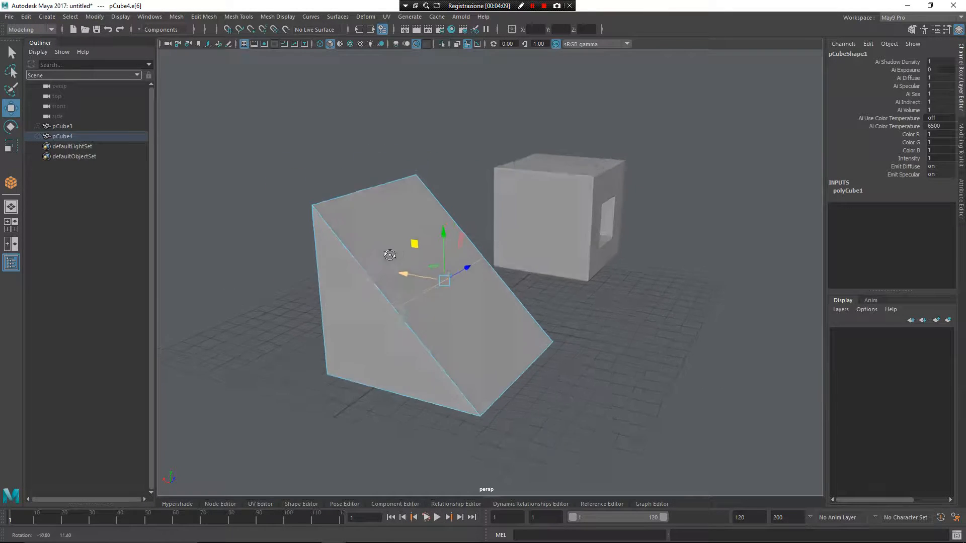
Step: Narrow the wedge's selection to acute-angle edges and inspect it
right_click(453, 283)
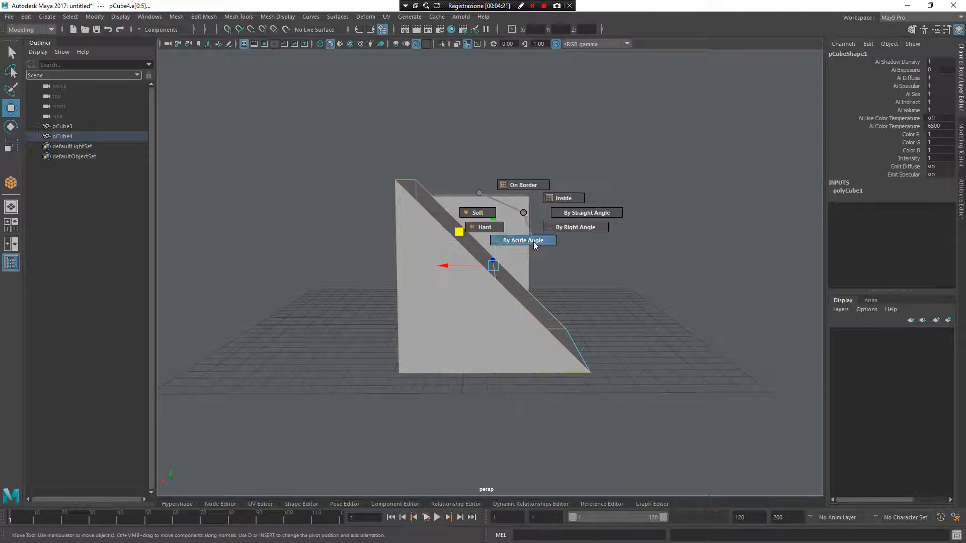
left_click(523, 240)
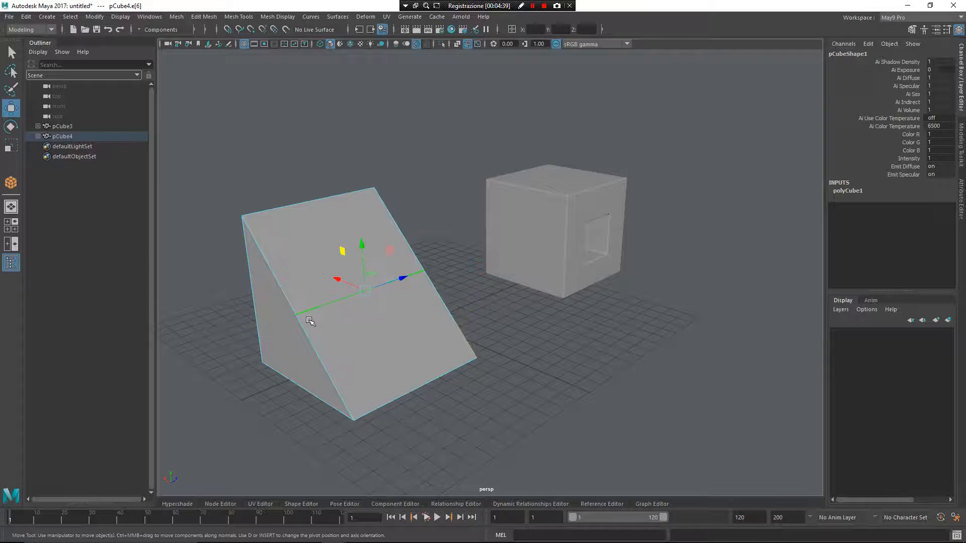
left_click_drag(311, 321, 406, 346)
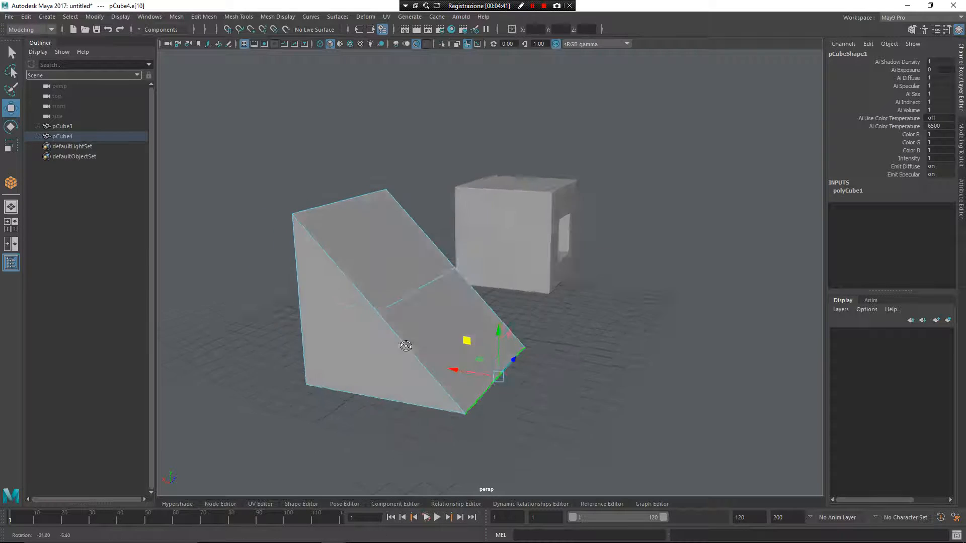
Step: View the wedge's underside edge ready for Normals > Set Soften Edge
left_click_drag(406, 345, 484, 278)
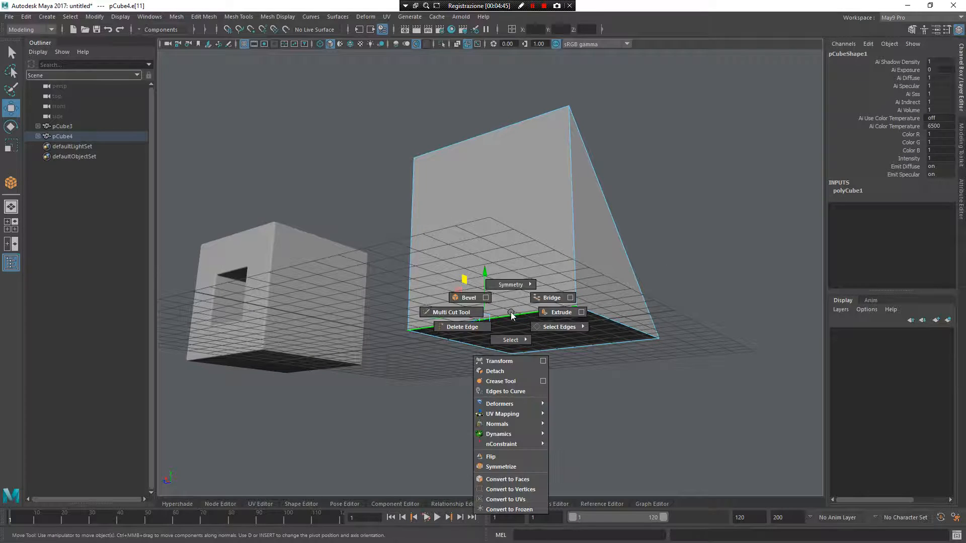
mouse_move(497, 423)
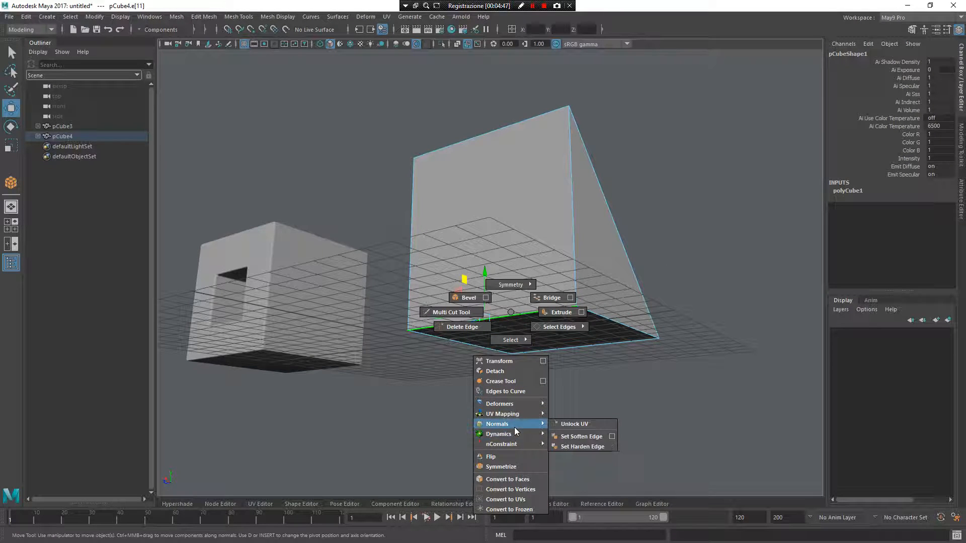
mouse_move(442, 428)
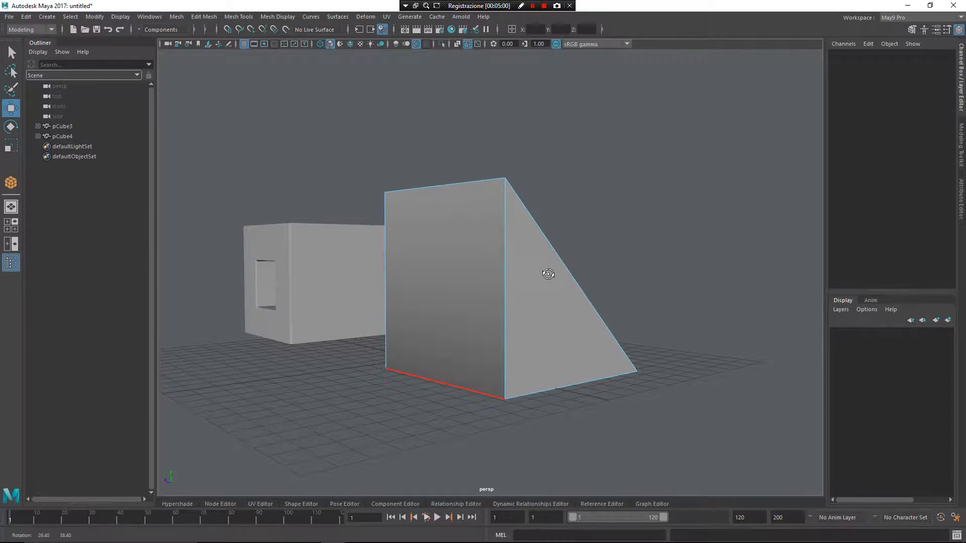
Step: Switch the wedge from edge to face component mode via its marking menu
right_click(548, 273)
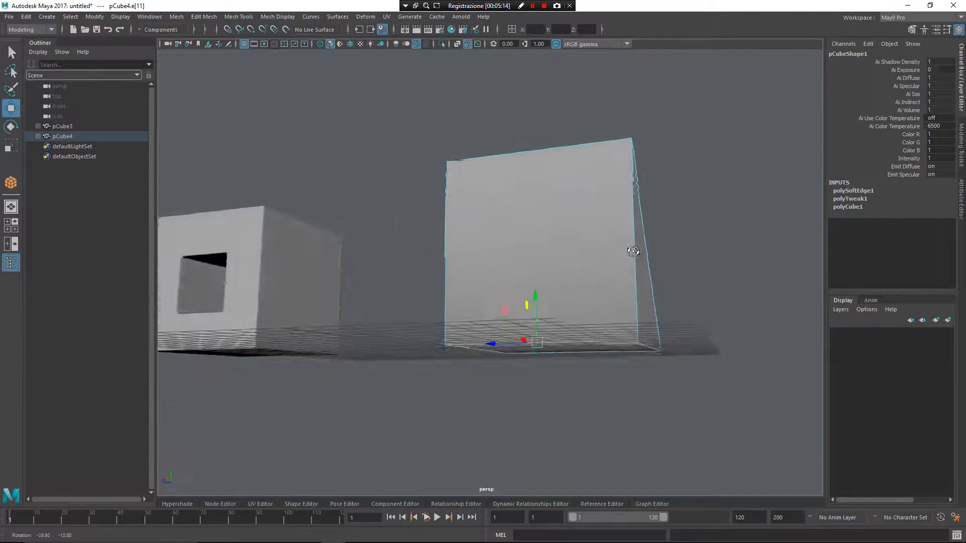
right_click(610, 247)
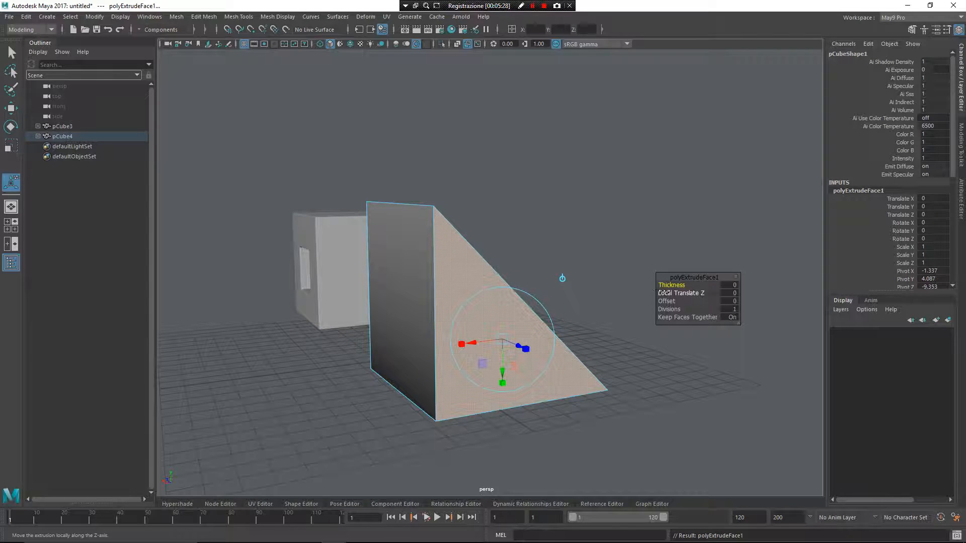
Step: Push the extruded triangular face outward in Local Translate Z and add a slight thickness
left_click_drag(521, 348, 536, 353)
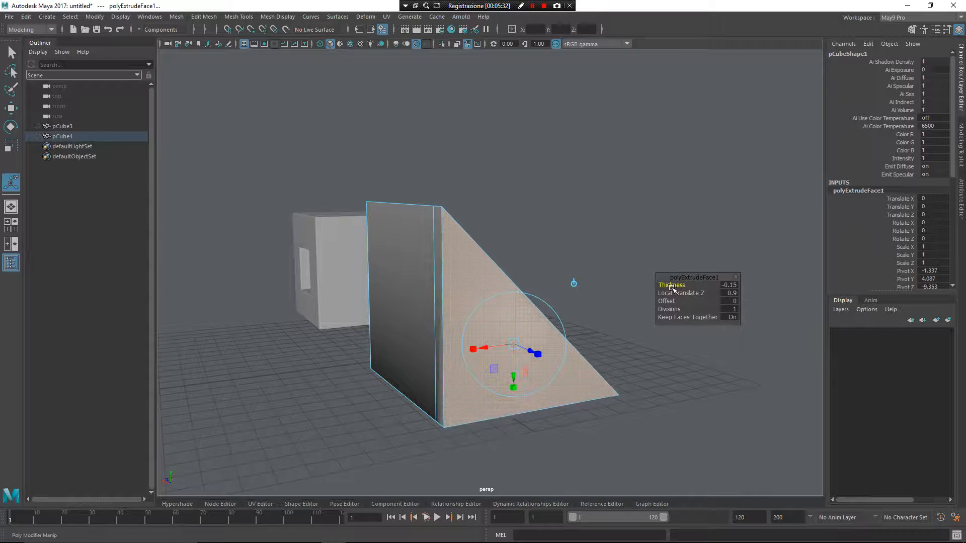
left_click_drag(729, 285, 731, 284)
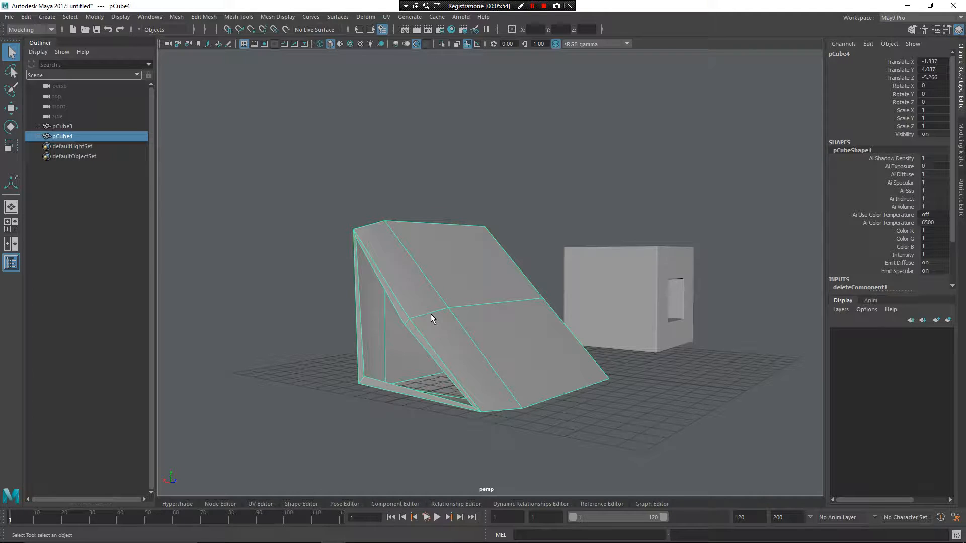
Step: Filter the wedge's edges through the Select Edges marking menu, keeping only the Soft edges
right_click(431, 317)
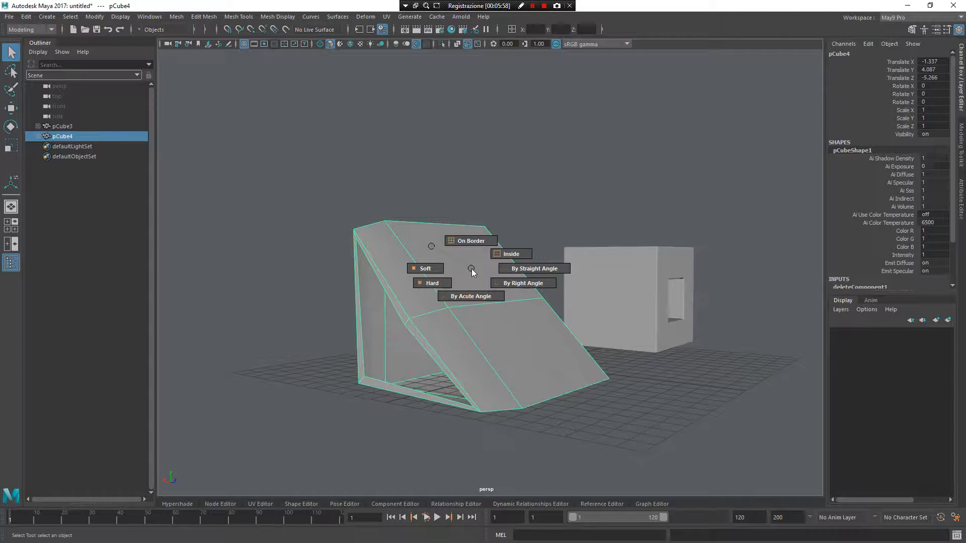
left_click(425, 268)
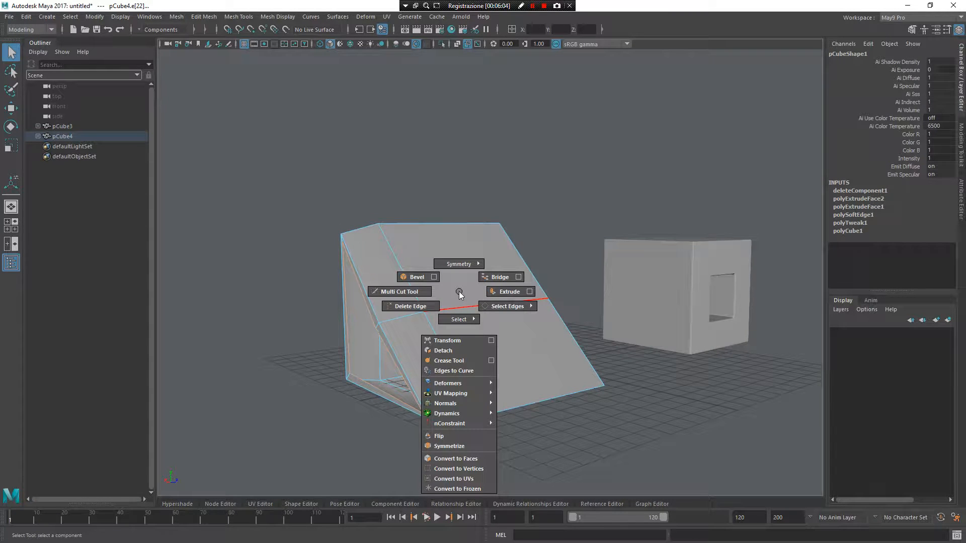
mouse_move(507, 306)
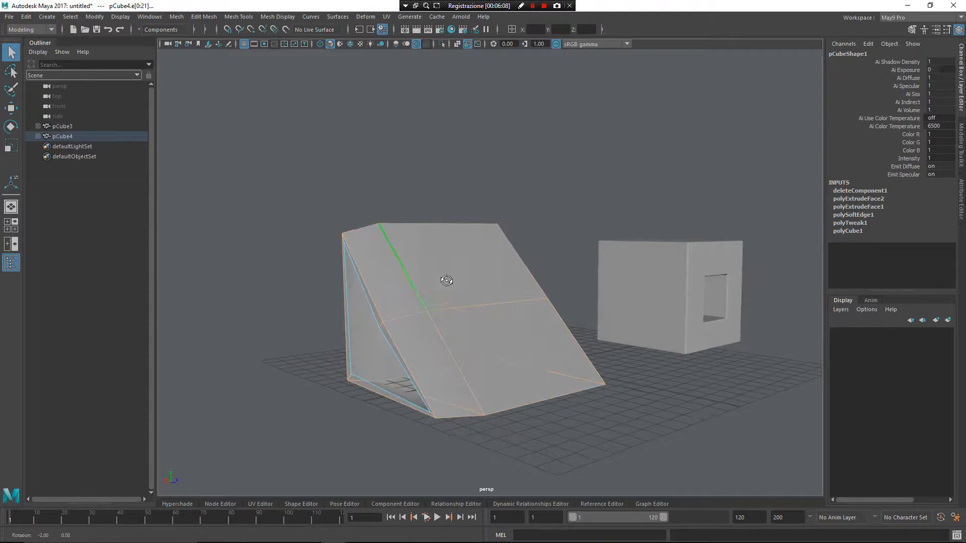
right_click(447, 280)
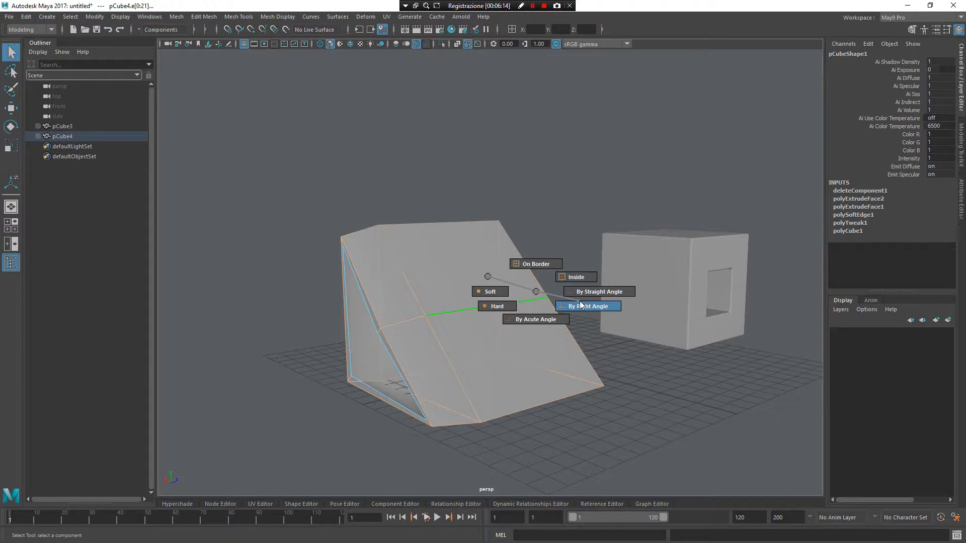
mouse_move(534, 319)
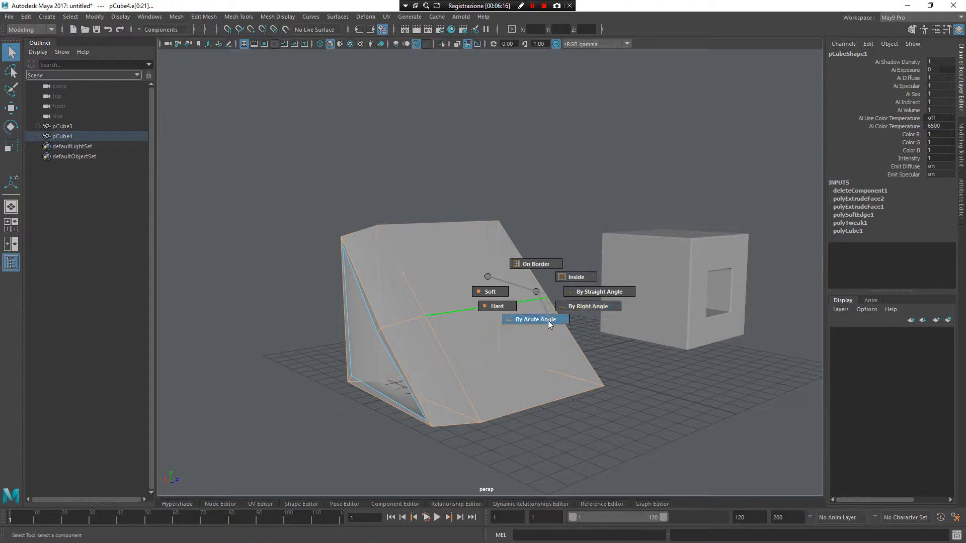
mouse_move(493, 282)
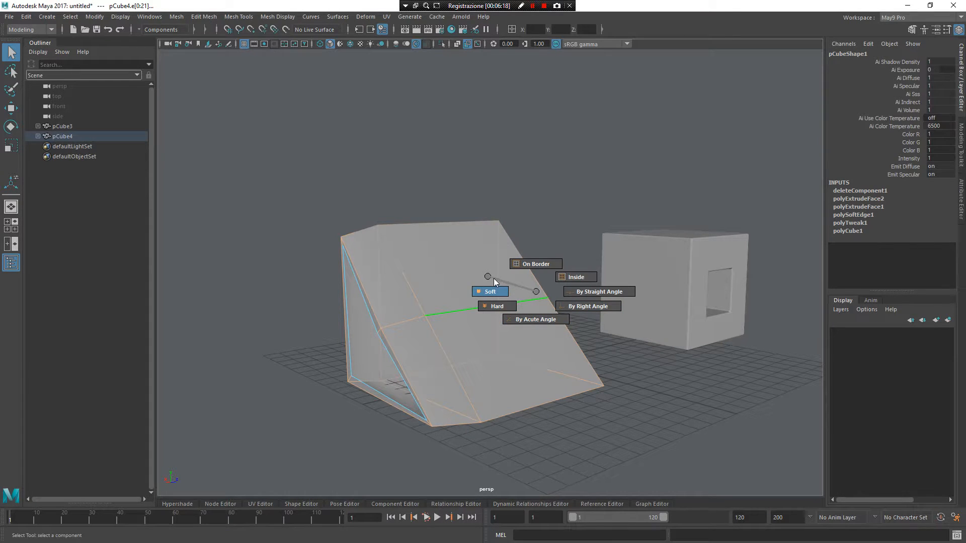
left_click(489, 291)
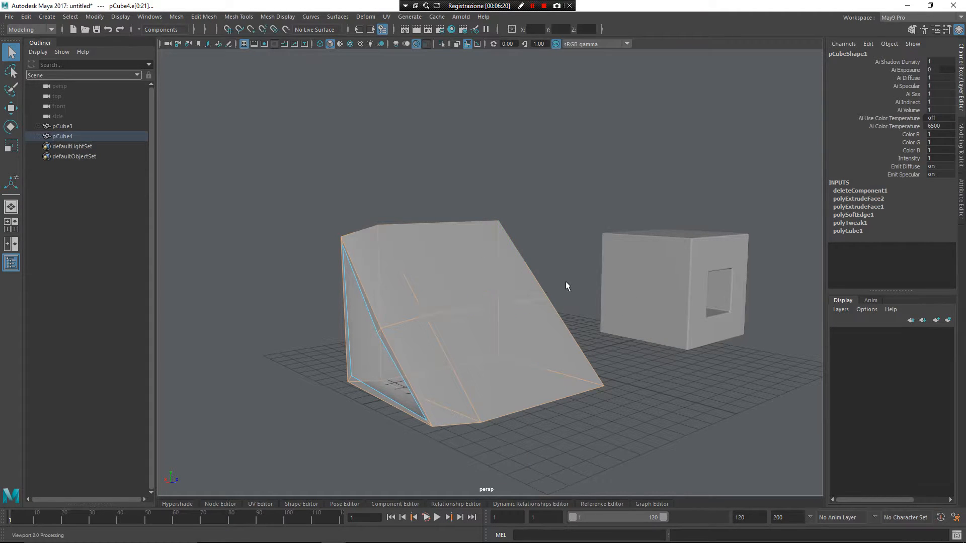